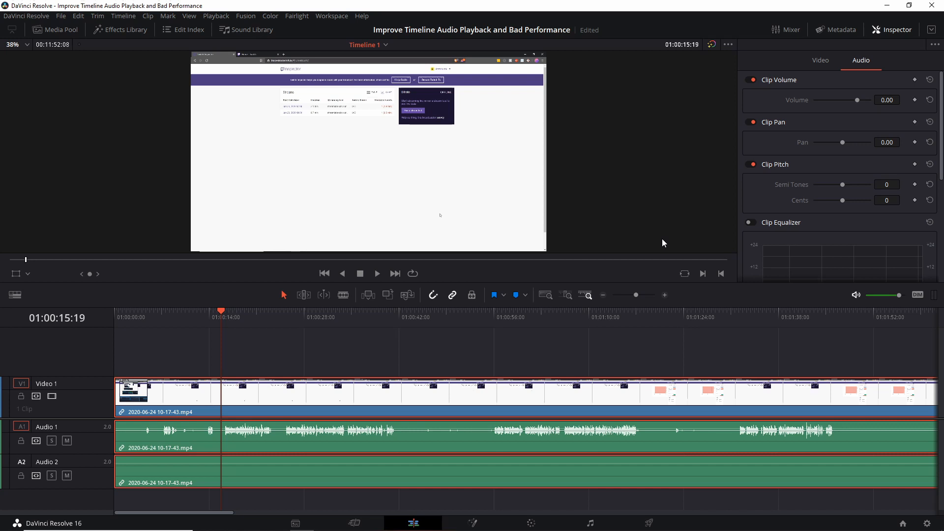
{"action": "mouse_move", "coordinate": [227, 317]}
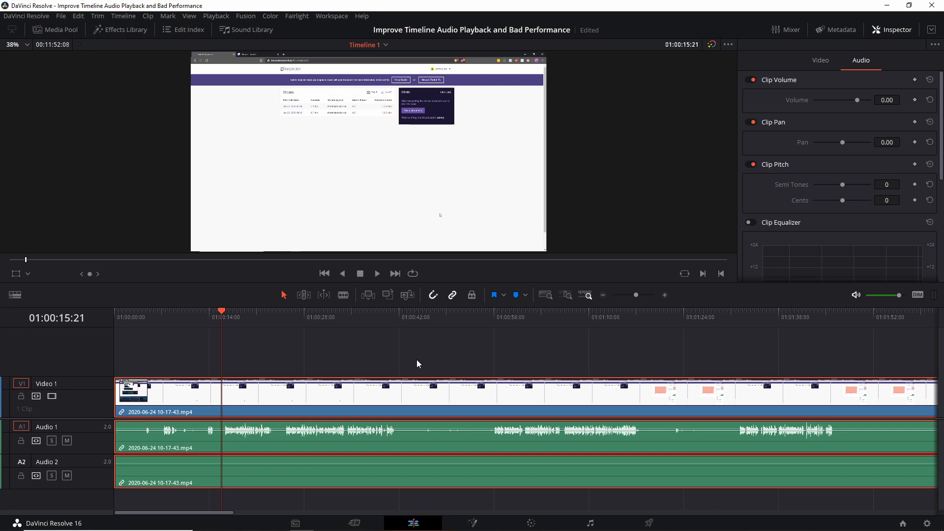
Play the clip on Timeline 1, advancing from about 15 to 21 seconds
{"action": "left_click", "coordinate": [376, 273]}
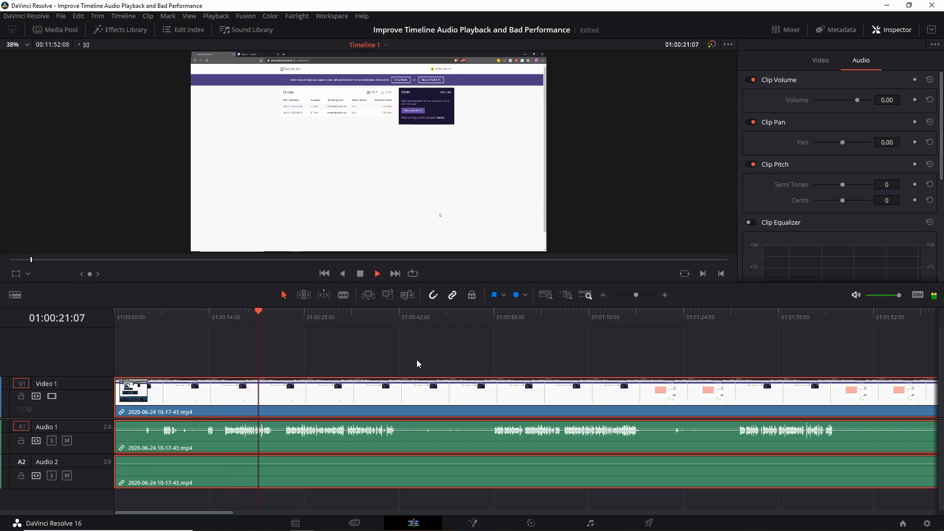
Halt playback with the playhead resting near 01:00:24:00
{"action": "left_click", "coordinate": [360, 273]}
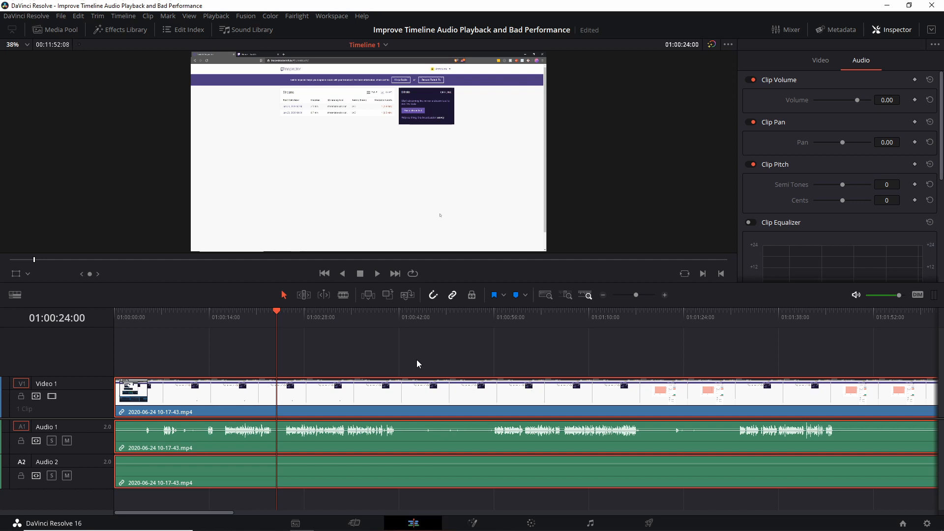
{"action": "mouse_move", "coordinate": [120, 120]}
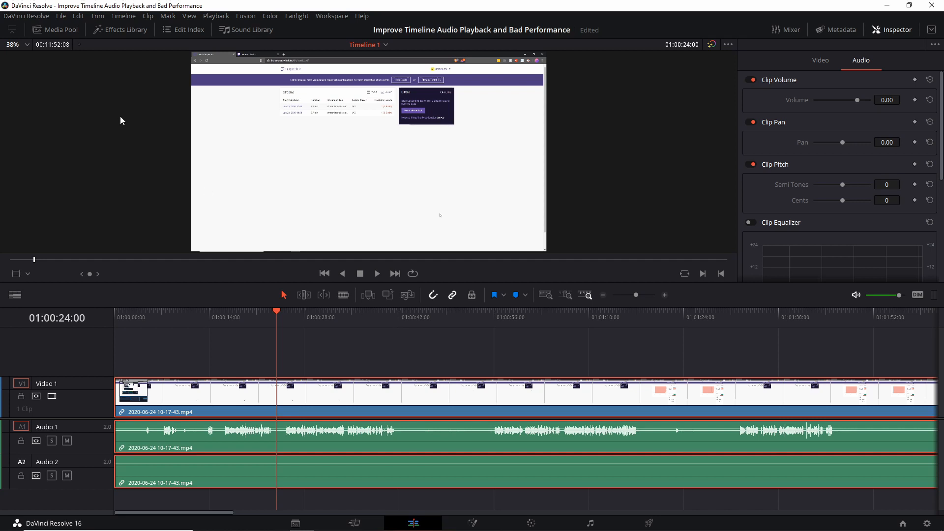
Open Project Settings to show the 24 fps timeline and 30 fps playback rates
{"action": "left_click", "coordinate": [60, 16]}
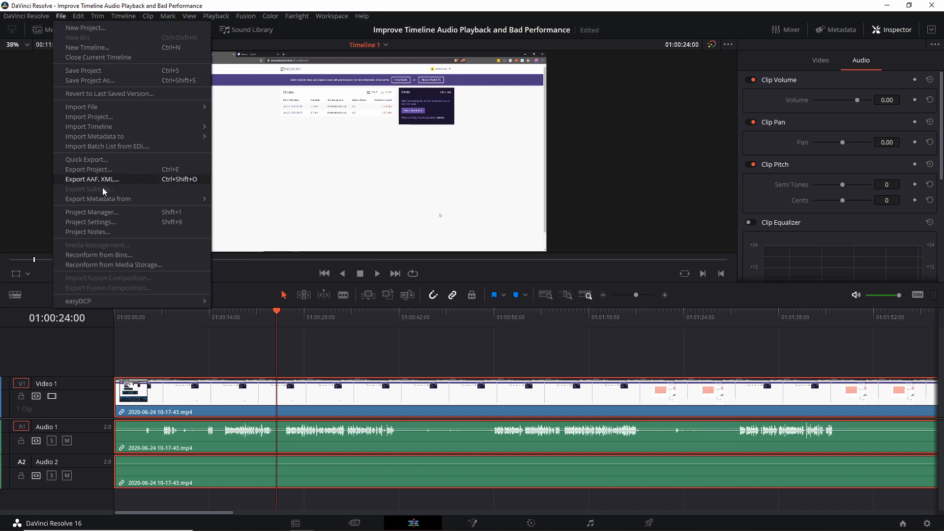
{"action": "left_click", "coordinate": [91, 222]}
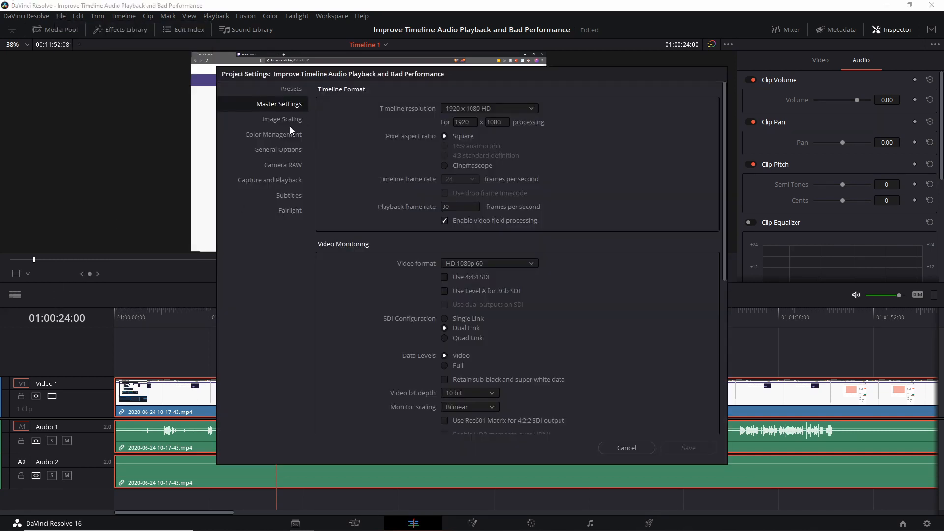
{"action": "mouse_move", "coordinate": [437, 182]}
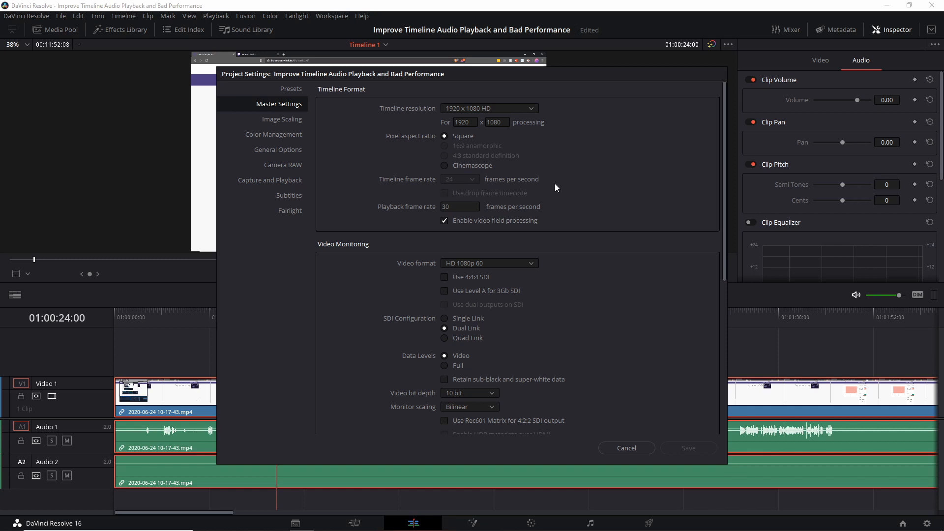
{"action": "mouse_move", "coordinate": [207, 399]}
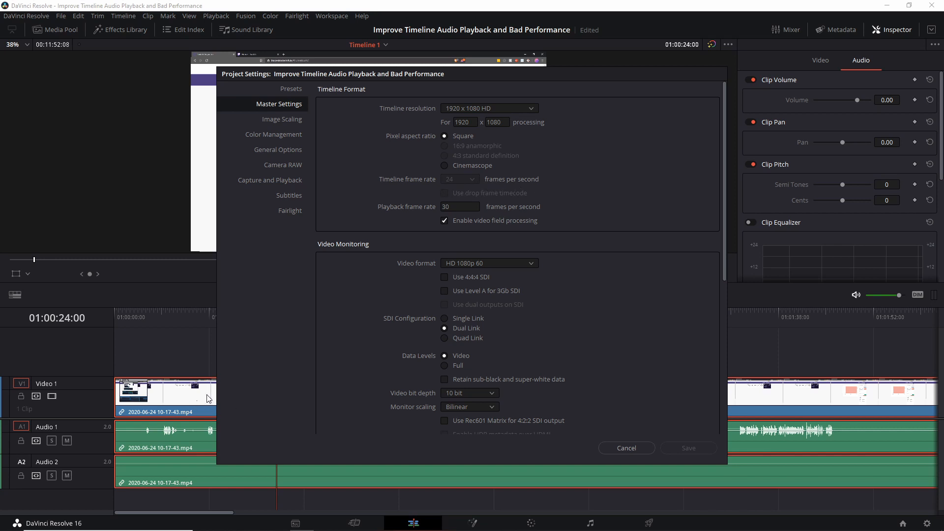
{"action": "mouse_move", "coordinate": [408, 236]}
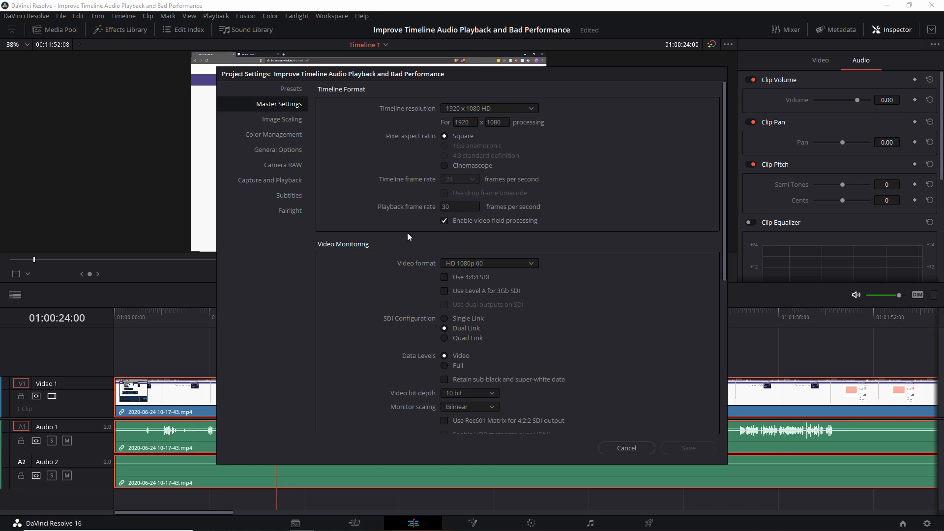
{"action": "mouse_move", "coordinate": [465, 215]}
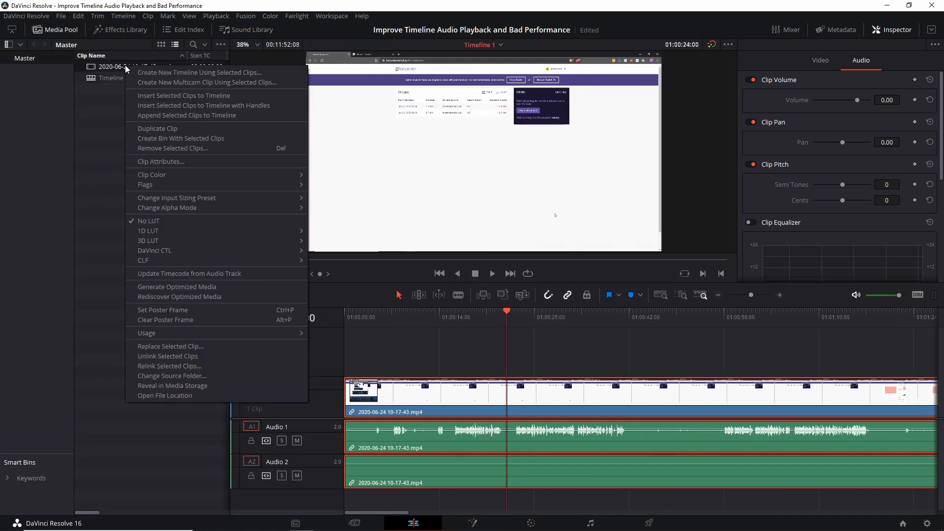
{"action": "mouse_move", "coordinate": [173, 163]}
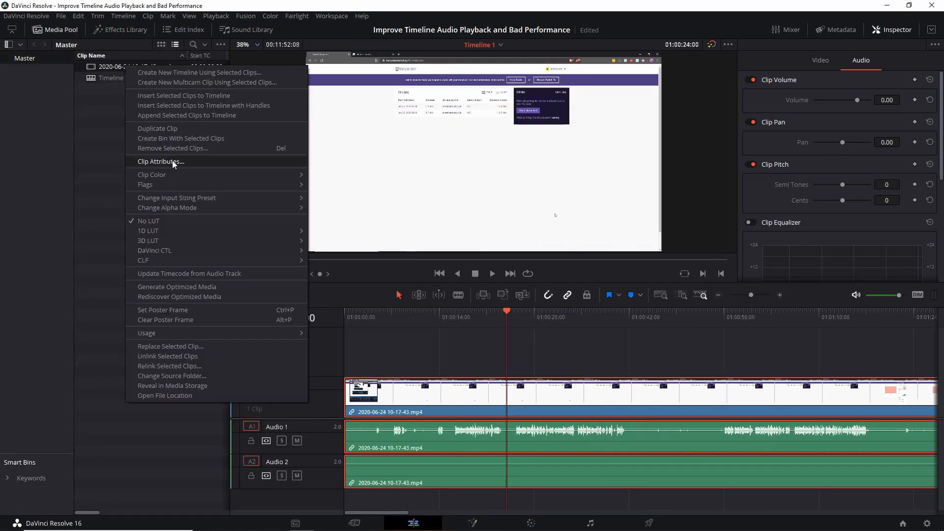
{"action": "left_click", "coordinate": [160, 162]}
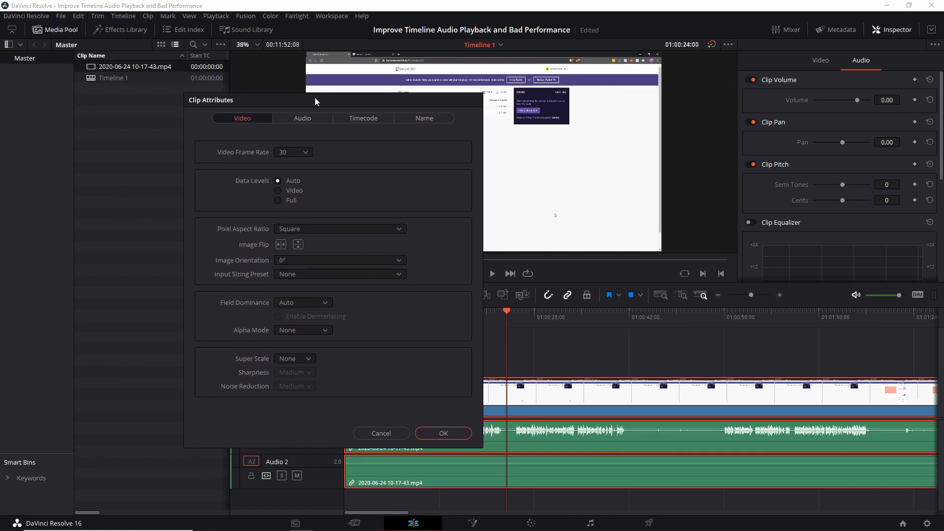
{"action": "mouse_move", "coordinate": [250, 153]}
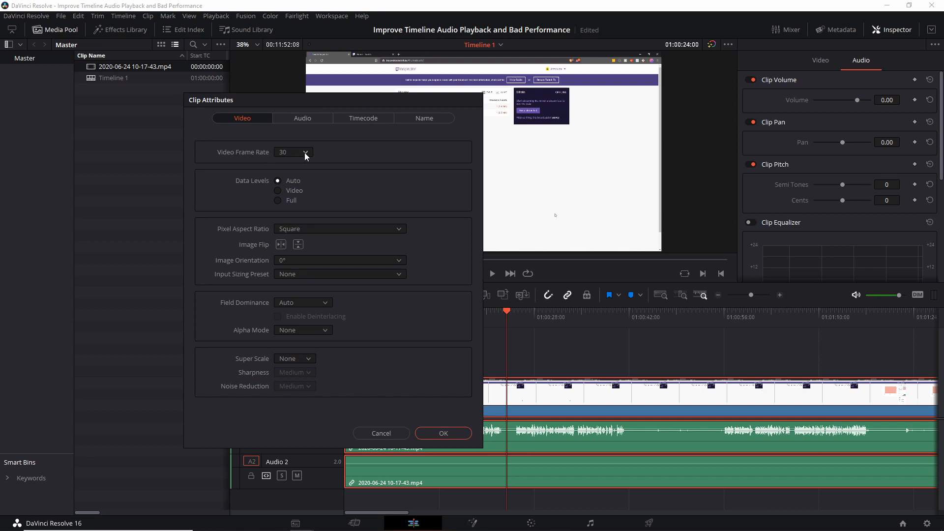
{"action": "mouse_move", "coordinate": [378, 445]}
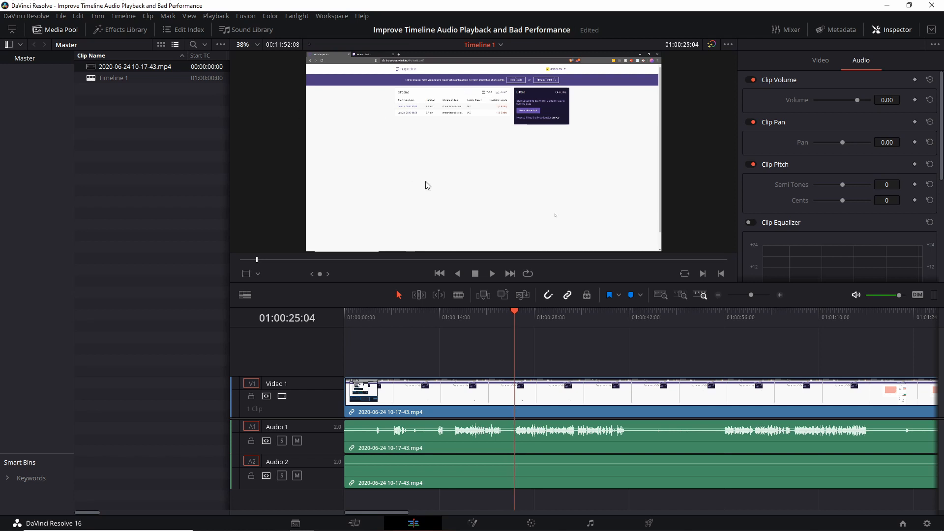
{"action": "mouse_move", "coordinate": [453, 199]}
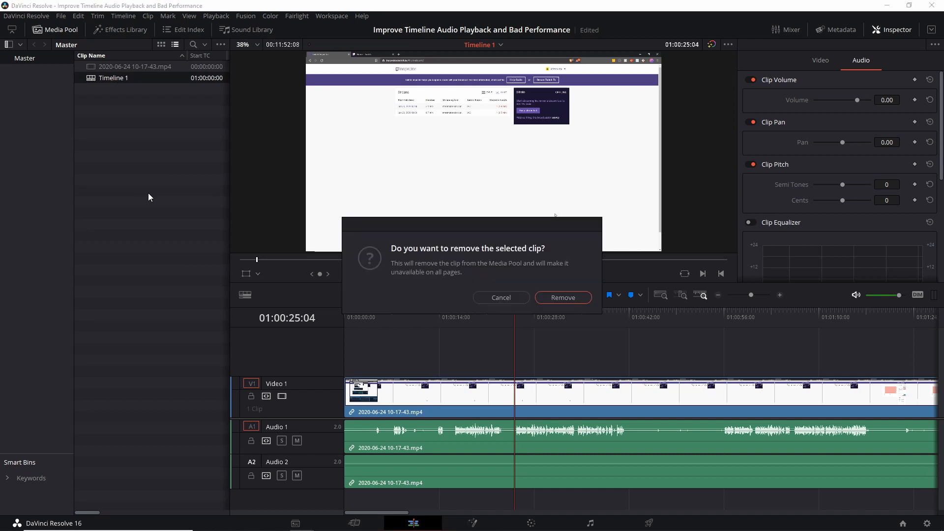
Confirm removing Timeline 1, leaving only the source clip in the Media Pool
{"action": "left_click", "coordinate": [562, 297]}
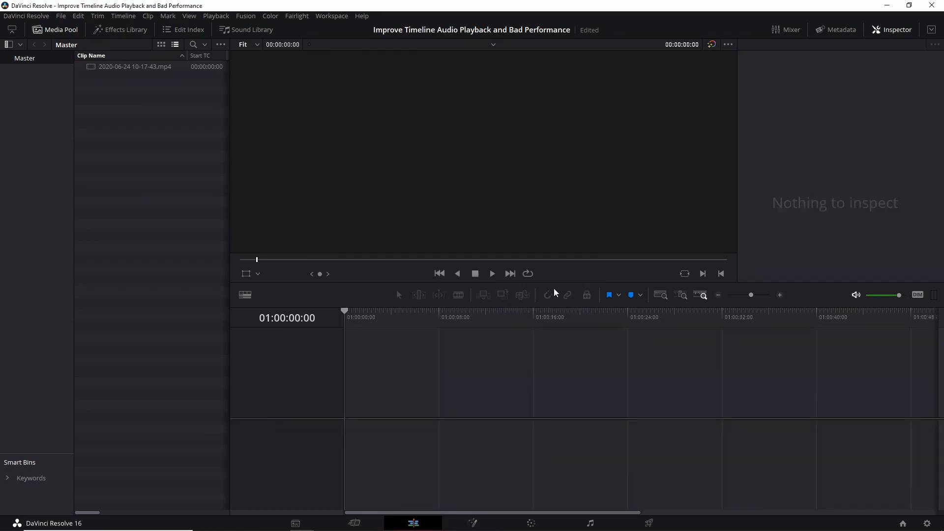
{"action": "left_click", "coordinate": [60, 16]}
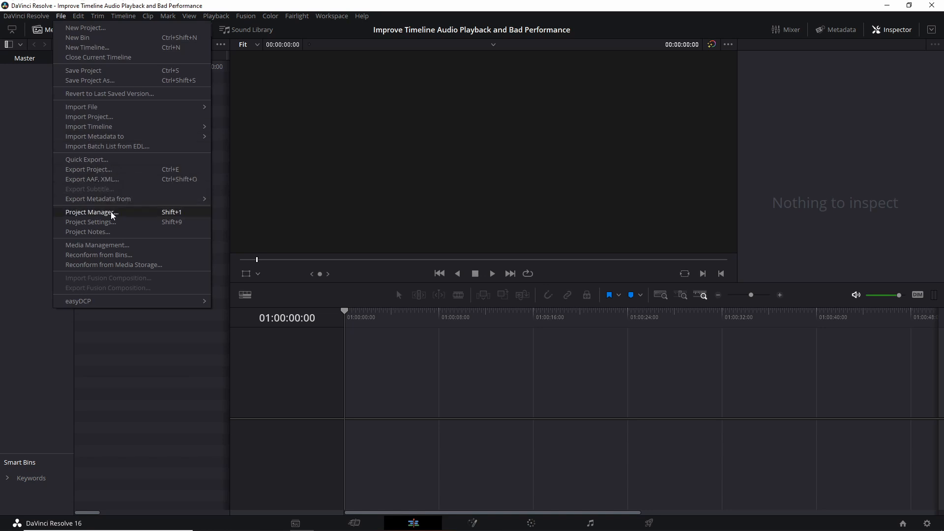
Switch the Timeline frame rate from 24 to 30 fps in Project Settings
{"action": "left_click", "coordinate": [89, 222]}
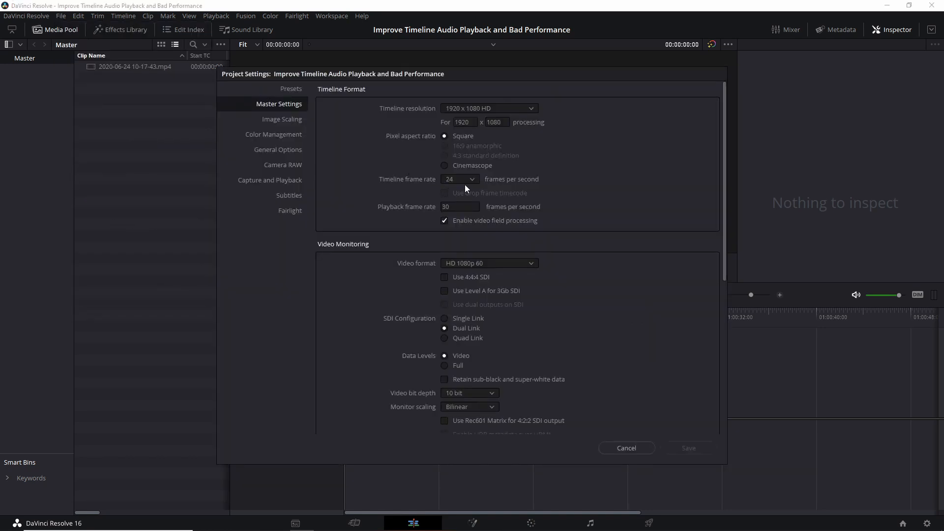
{"action": "left_click", "coordinate": [459, 179]}
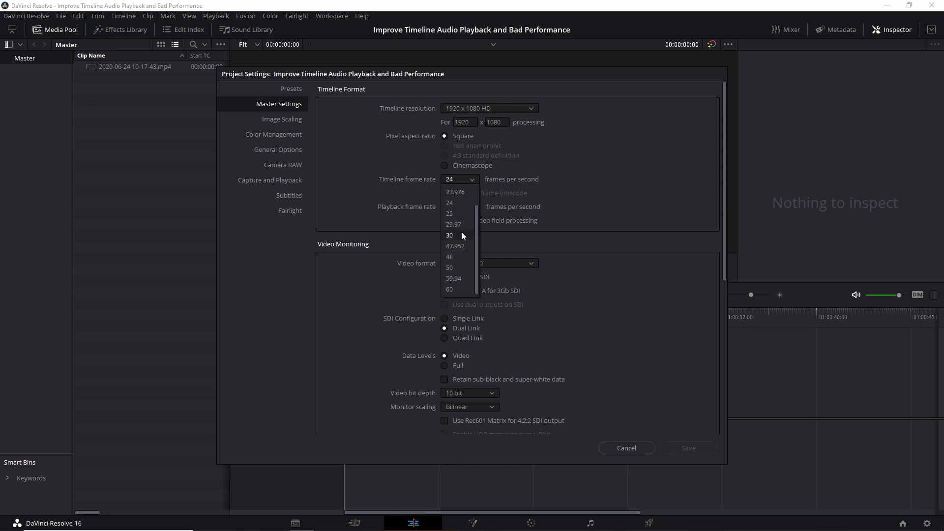
{"action": "left_click", "coordinate": [449, 235]}
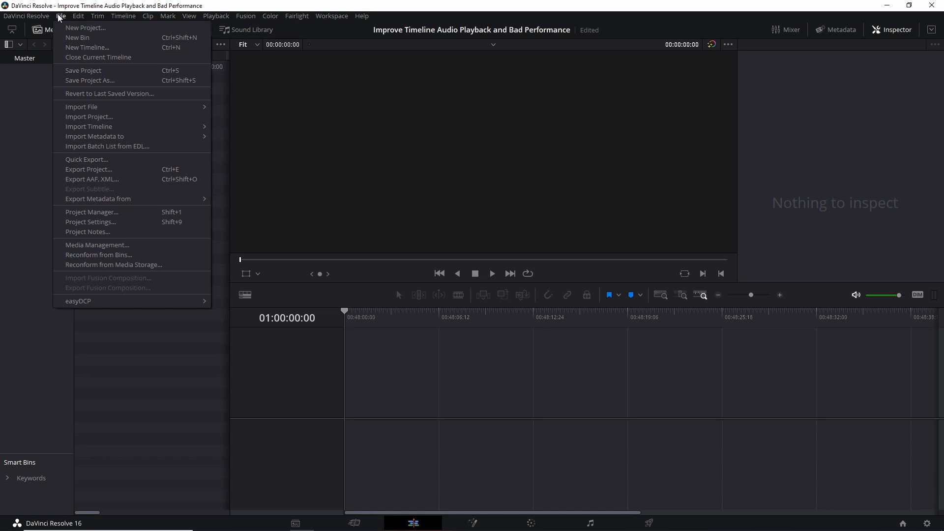
{"action": "mouse_move", "coordinate": [152, 163]}
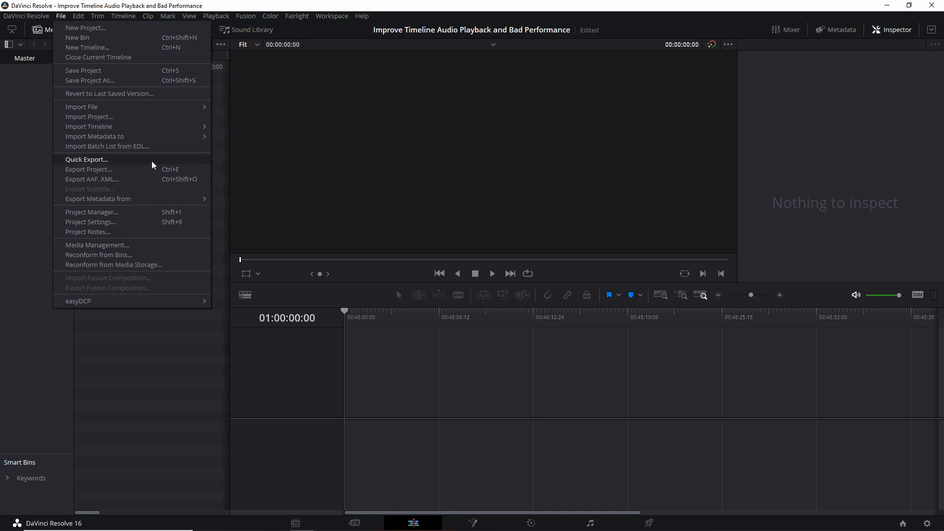
{"action": "left_click", "coordinate": [91, 222]}
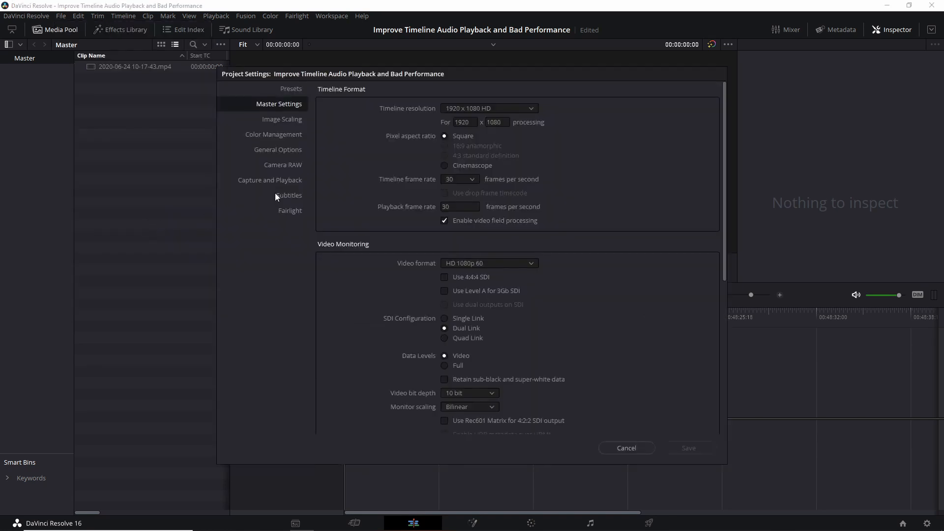
Choose HD 1080p 30 as the Master Settings video format, then view Presets
{"action": "left_click", "coordinate": [290, 88]}
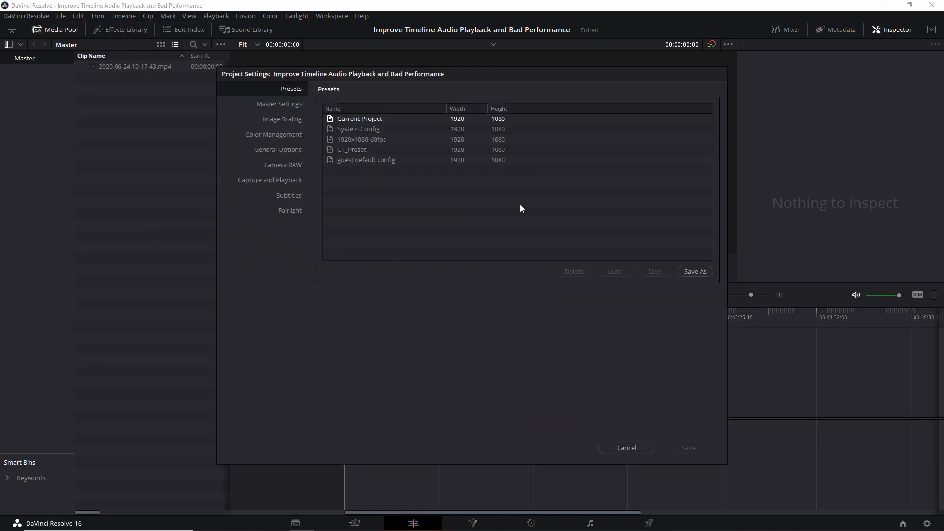
{"action": "mouse_move", "coordinate": [510, 206]}
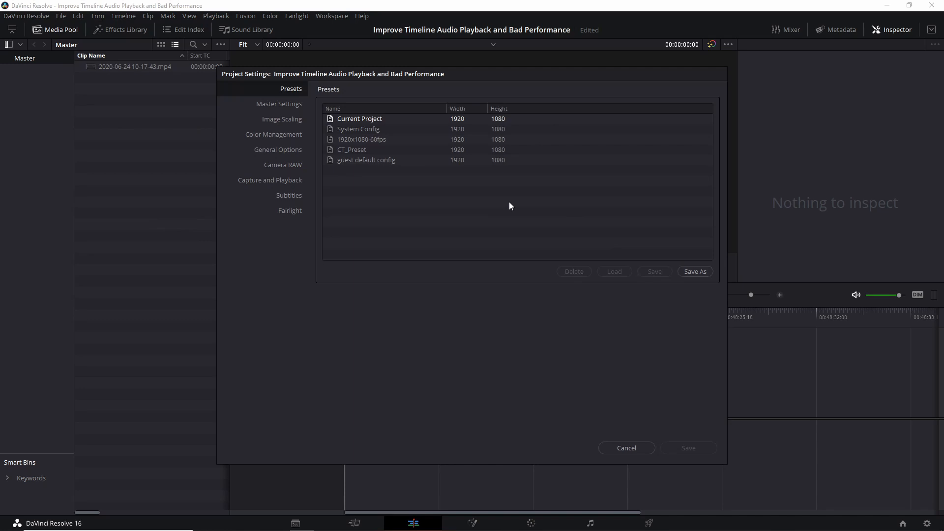
{"action": "left_click", "coordinate": [278, 103]}
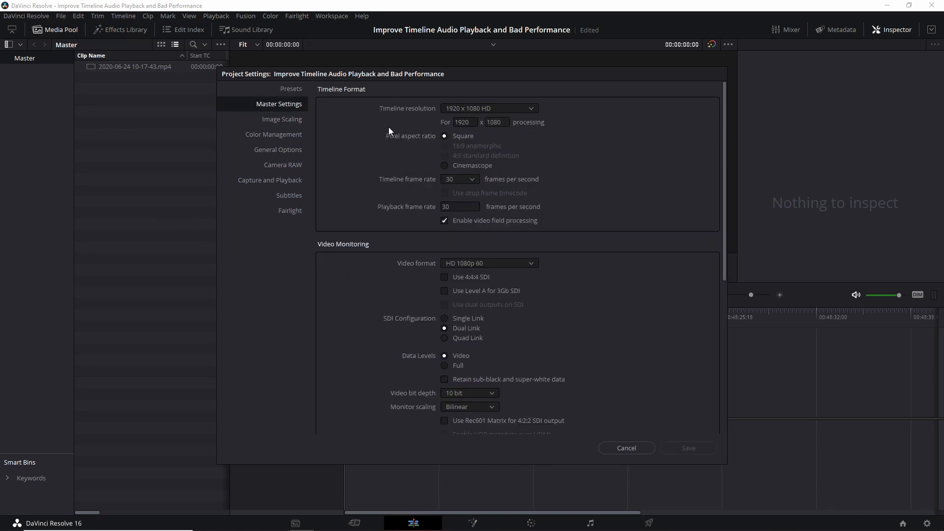
{"action": "left_click", "coordinate": [487, 263]}
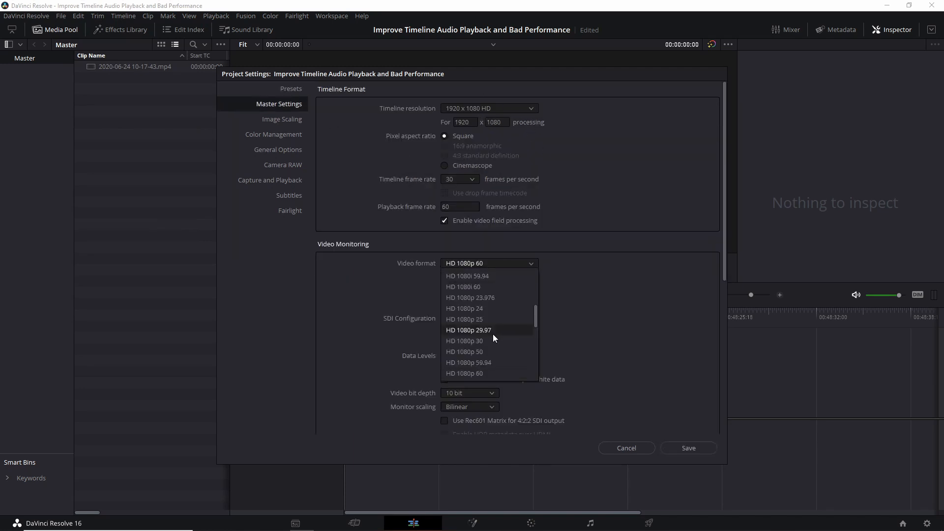
{"action": "left_click", "coordinate": [465, 341]}
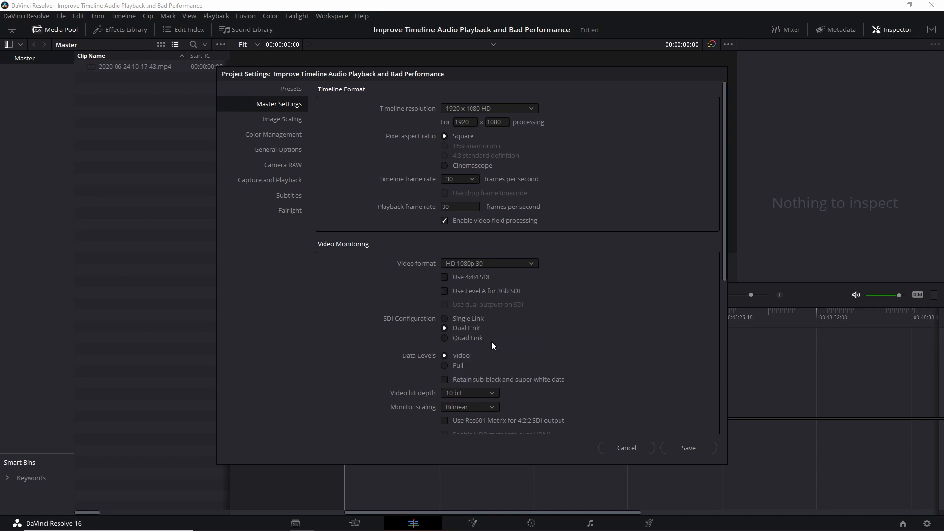
{"action": "mouse_move", "coordinate": [446, 190]}
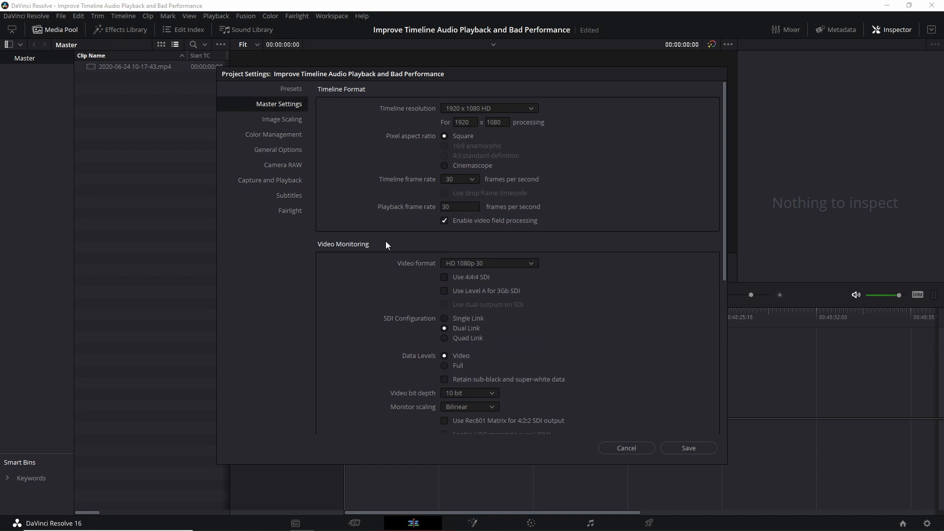
{"action": "mouse_move", "coordinate": [679, 207]}
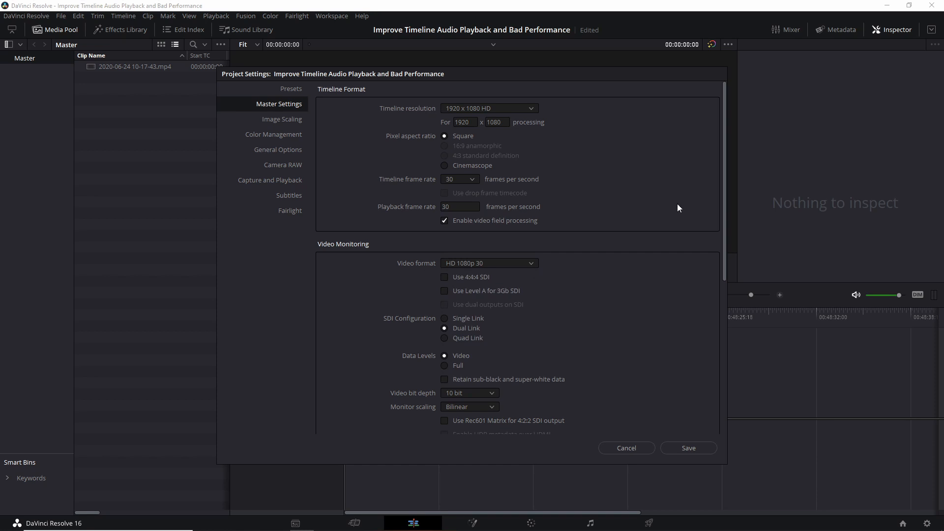
{"action": "left_click", "coordinate": [291, 88]}
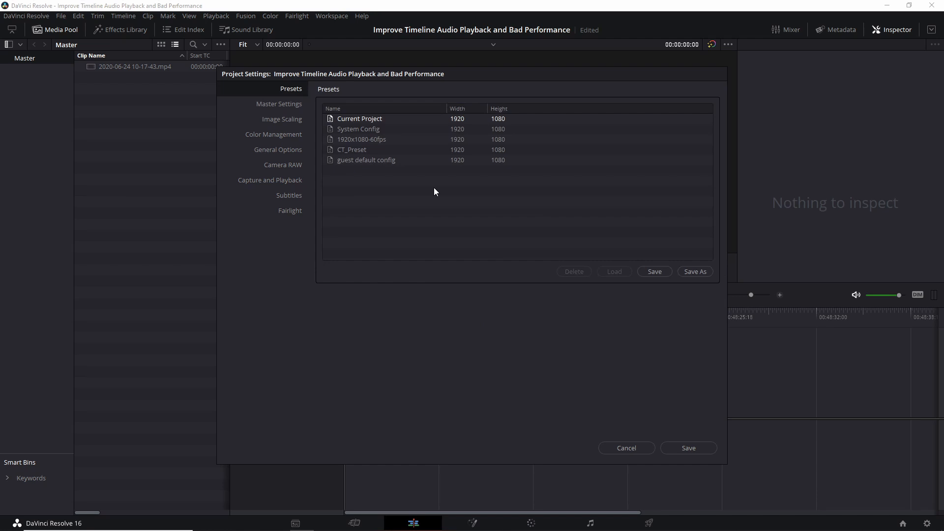
{"action": "mouse_move", "coordinate": [695, 271]}
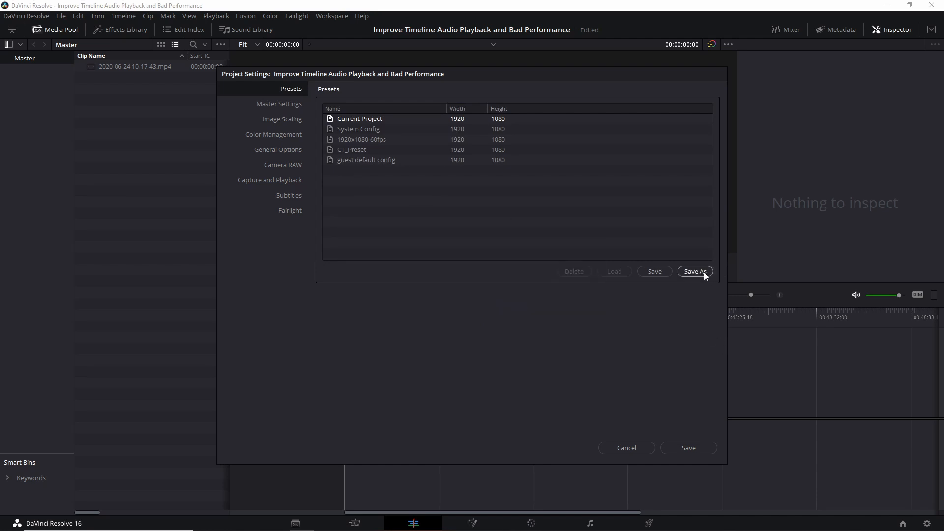
Save the current settings as a new preset named '1920x1080-30fps'
{"action": "left_click", "coordinate": [694, 272]}
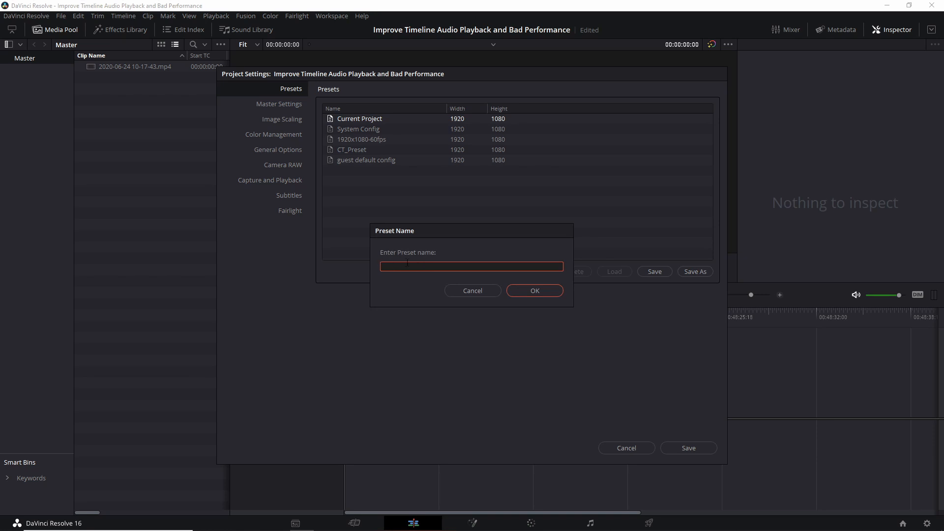
{"action": "type", "text": "1920x1080-30"}
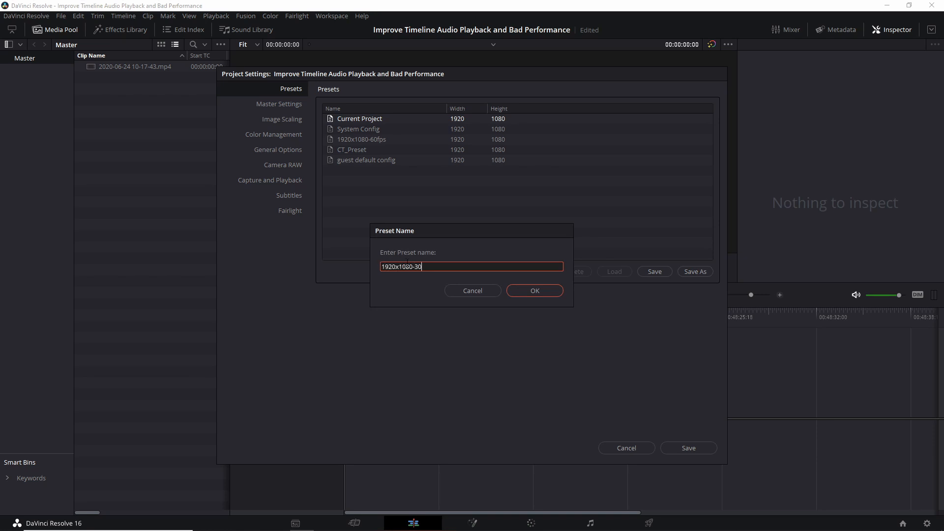
{"action": "type", "text": "fps"}
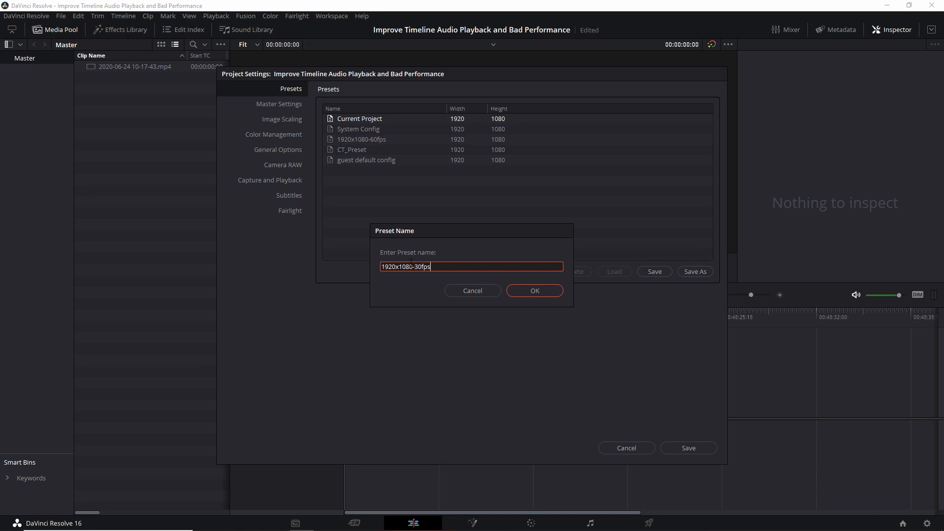
{"action": "left_click", "coordinate": [534, 290]}
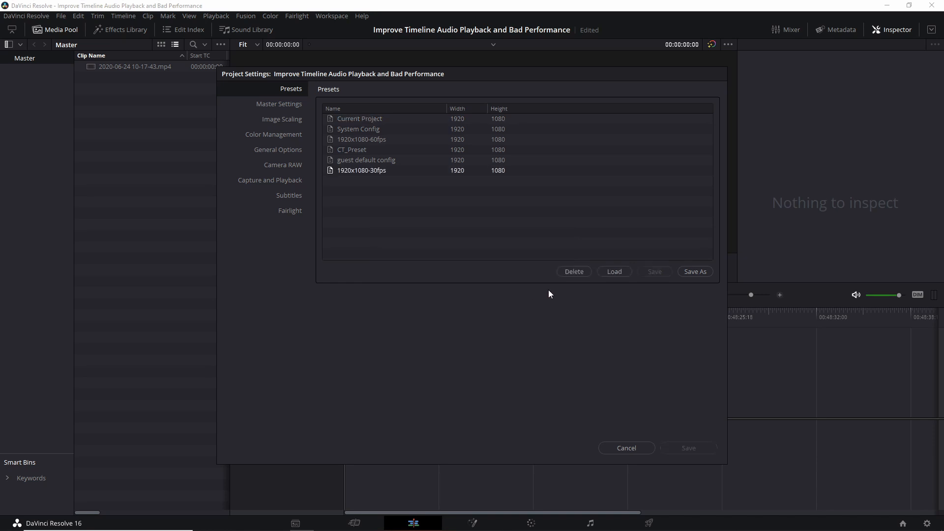
{"action": "right_click", "coordinate": [362, 170]}
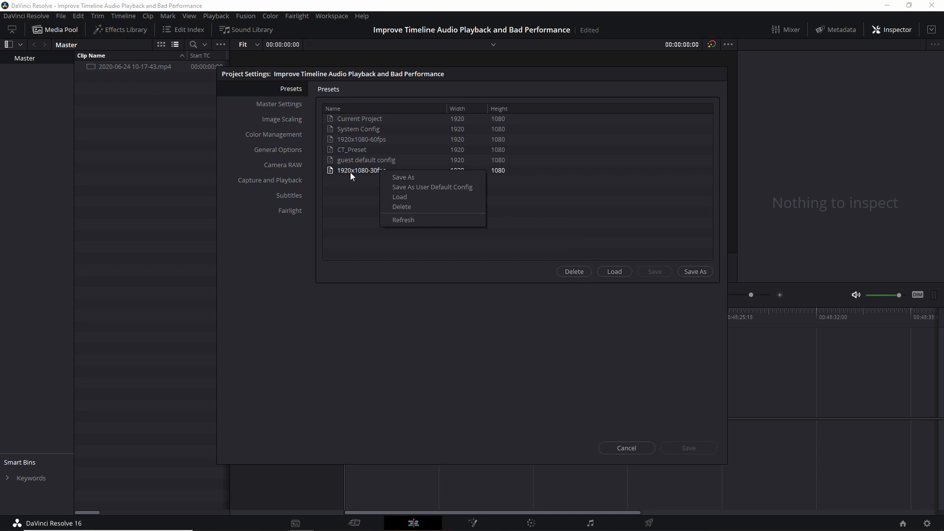
{"action": "mouse_move", "coordinate": [408, 189]}
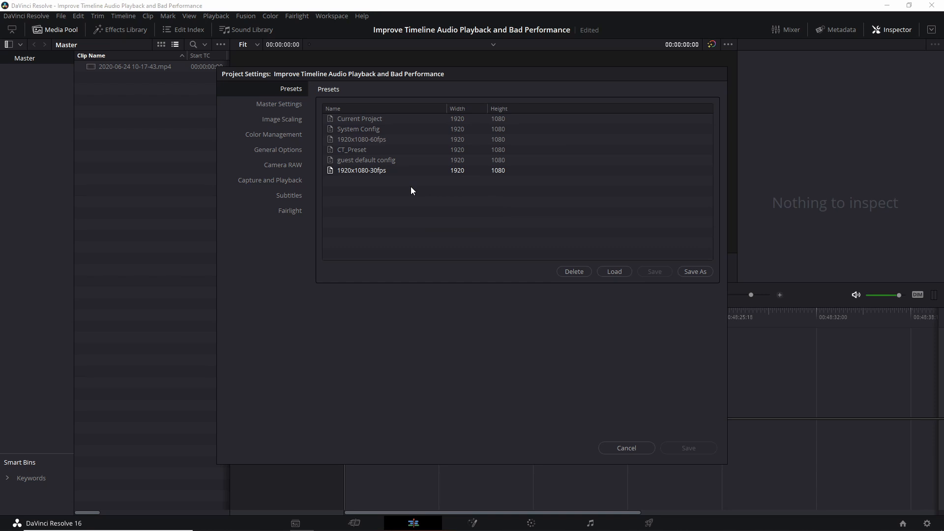
{"action": "left_click", "coordinate": [279, 104]}
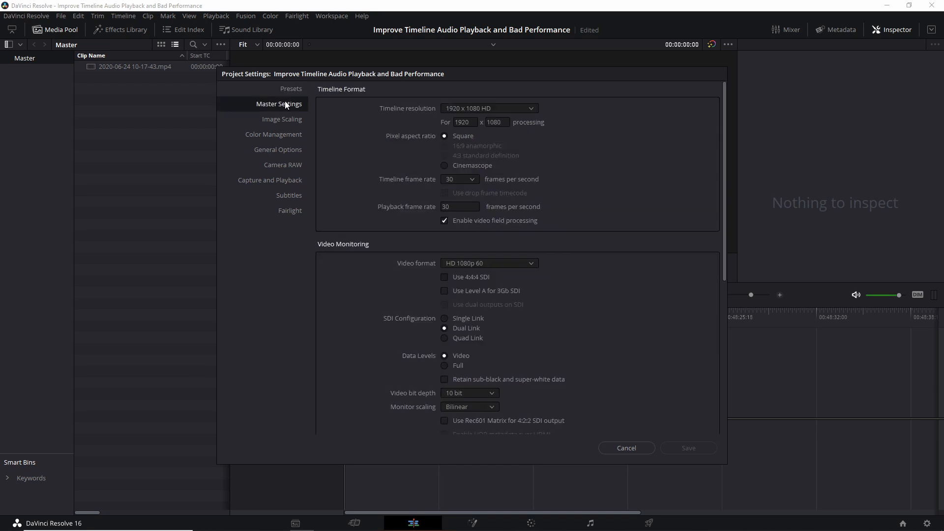
{"action": "mouse_move", "coordinate": [468, 266]}
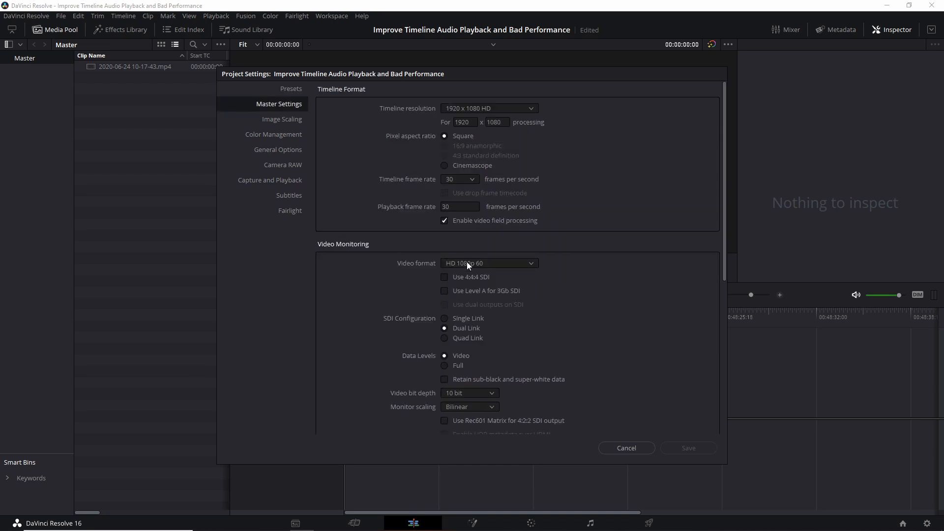
Reselect HD 1080p 30 as the video format, checking Presets along the way
{"action": "left_click", "coordinate": [489, 263]}
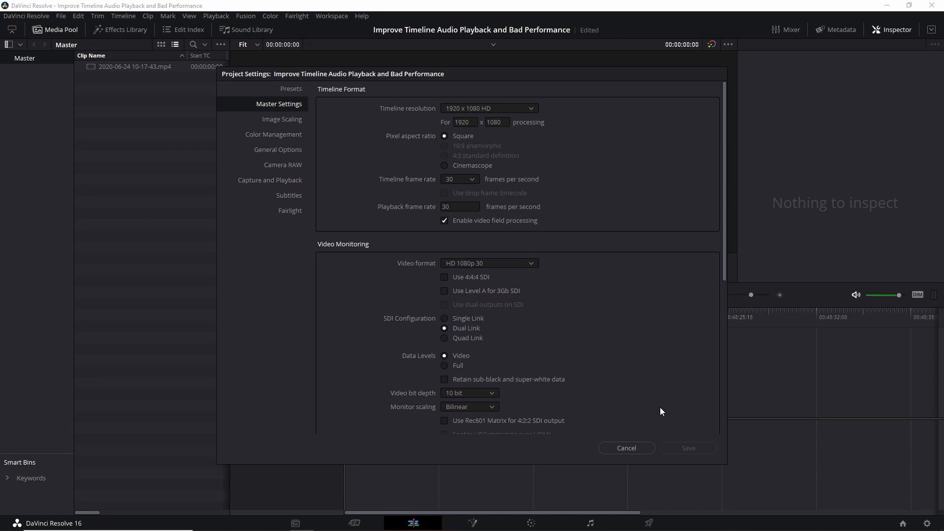
{"action": "left_click", "coordinate": [290, 88]}
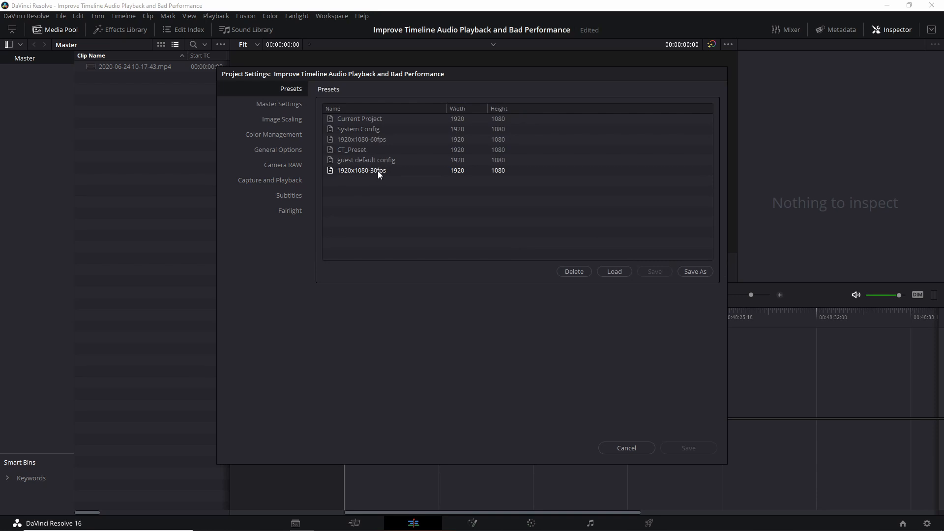
{"action": "left_click", "coordinate": [279, 104]}
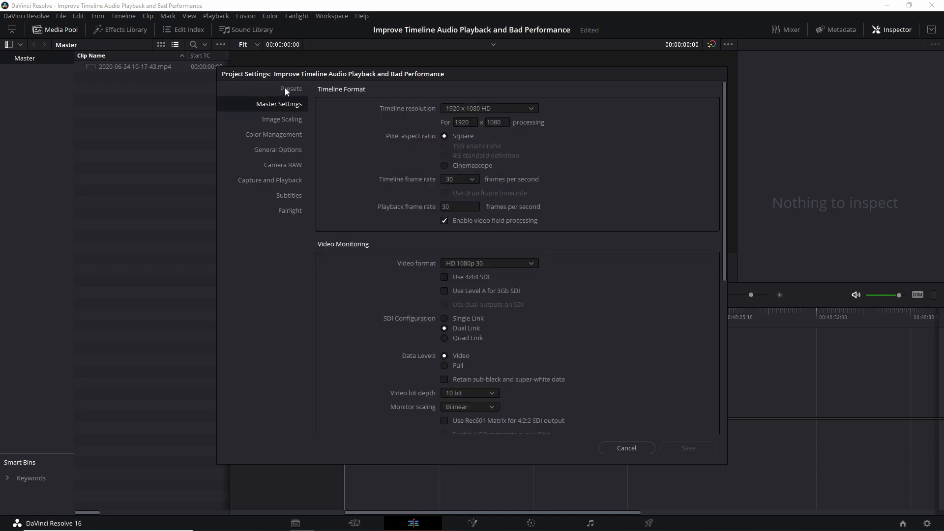
{"action": "mouse_move", "coordinate": [611, 445]}
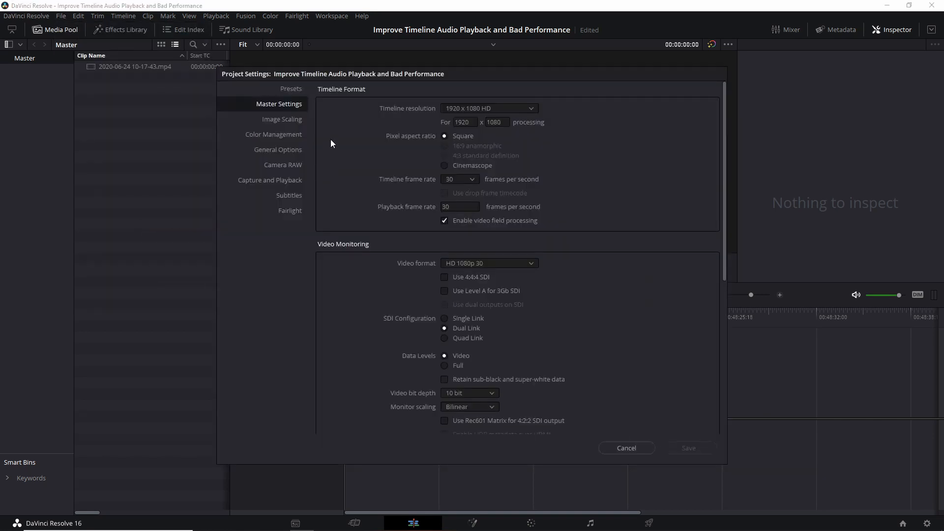
{"action": "mouse_move", "coordinate": [637, 471]}
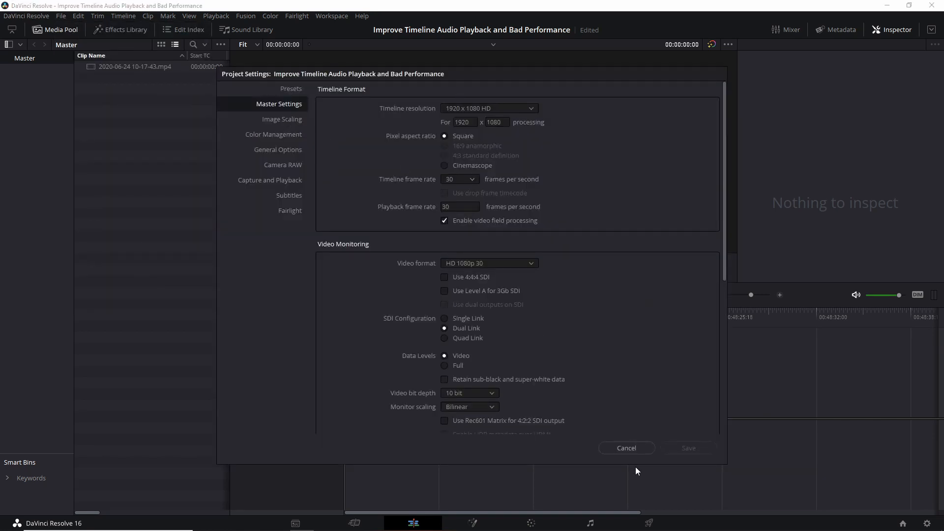
Close Project Settings and play the clip on Timeline 1
{"action": "left_click", "coordinate": [626, 448]}
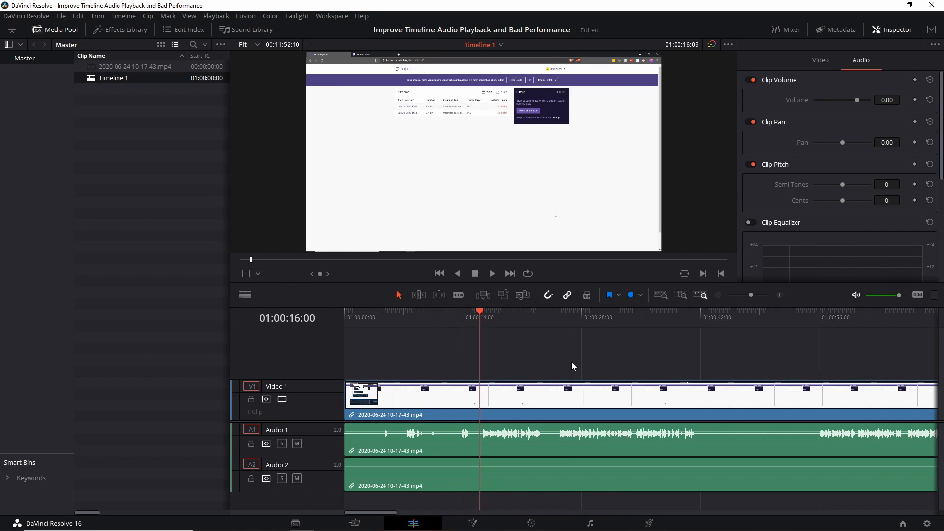
{"action": "left_click", "coordinate": [491, 273]}
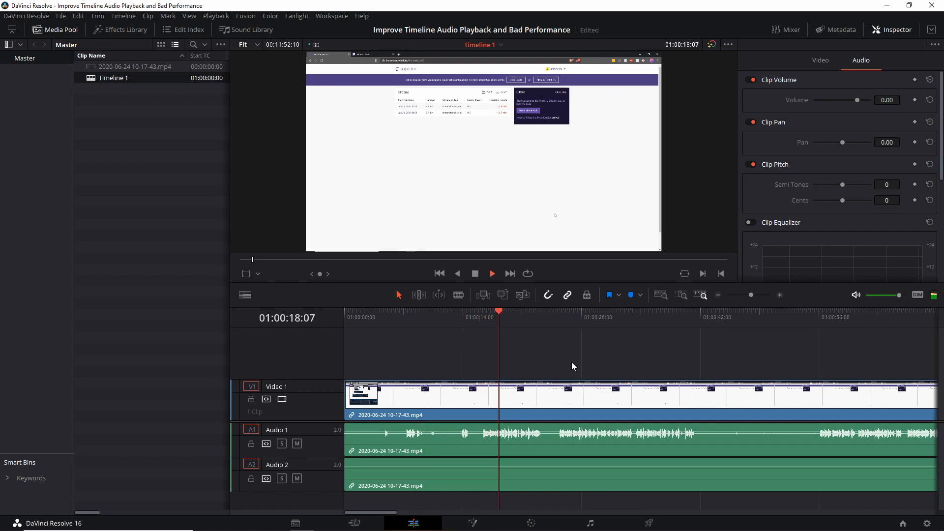